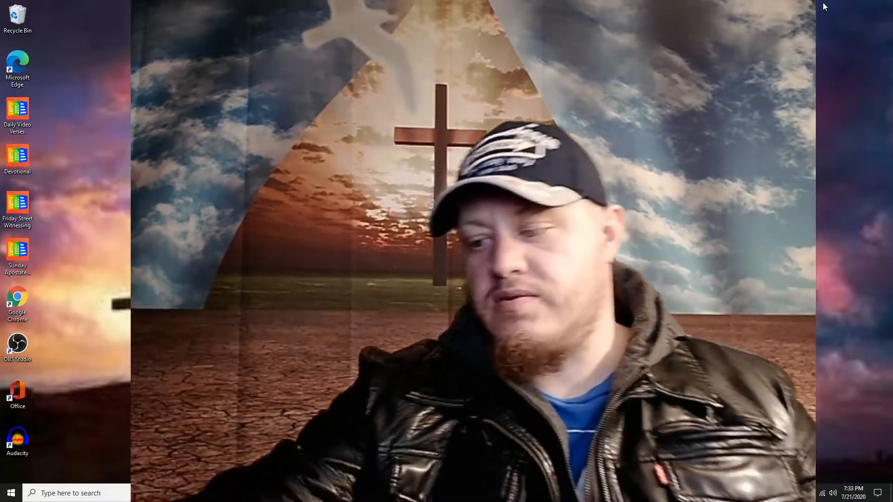
Step: Bring up Chrome with Joseph Prince's 'Healing of the Leper in Matthew 8' video at 0:00
click(17, 299)
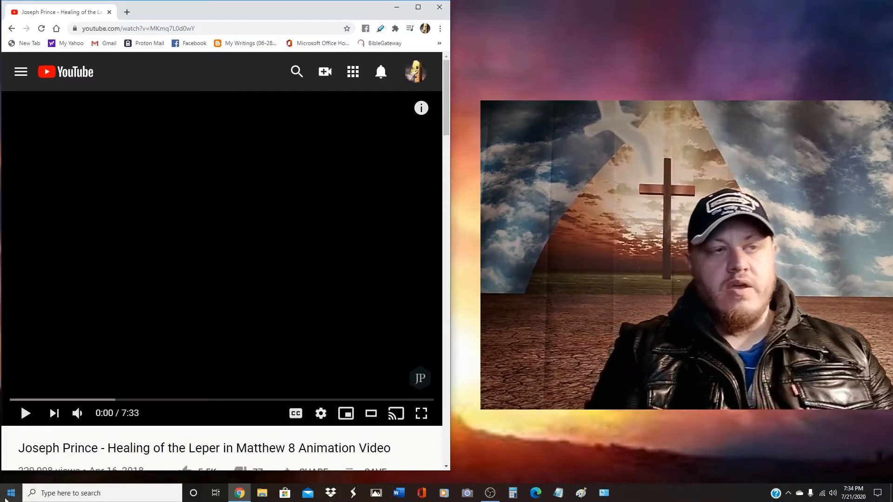
scroll(down, 3)
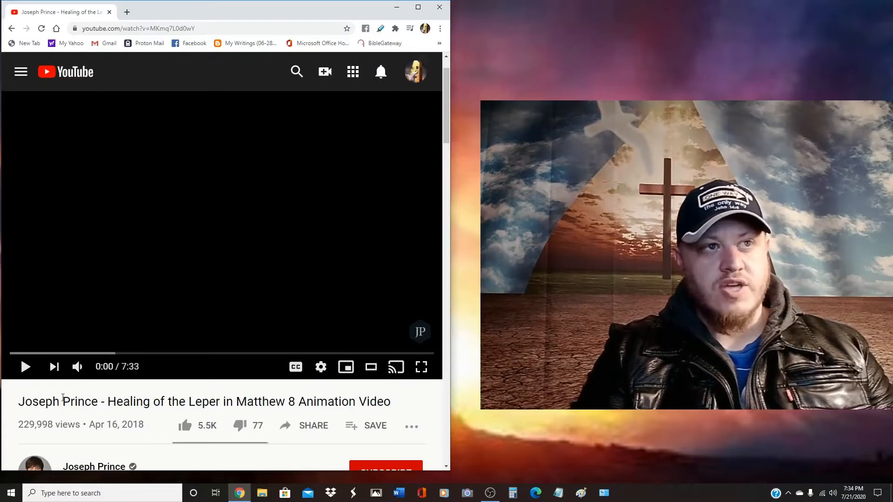
double_click(76, 402)
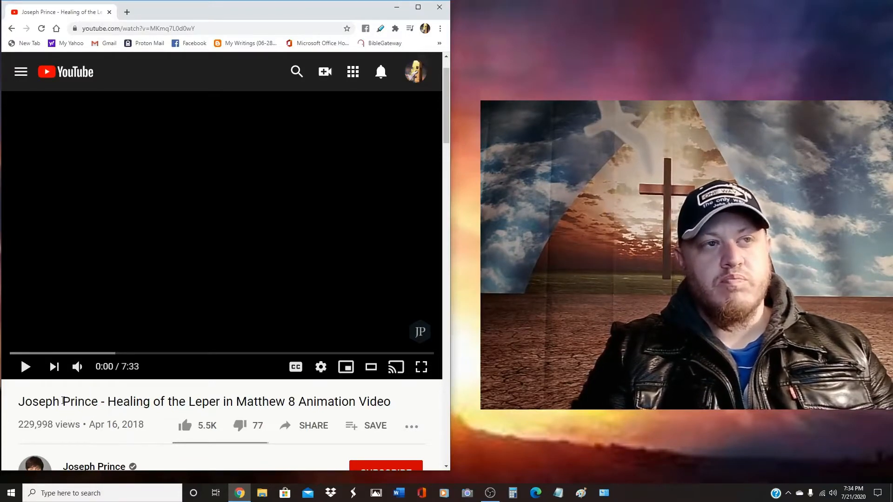
double_click(81, 401)
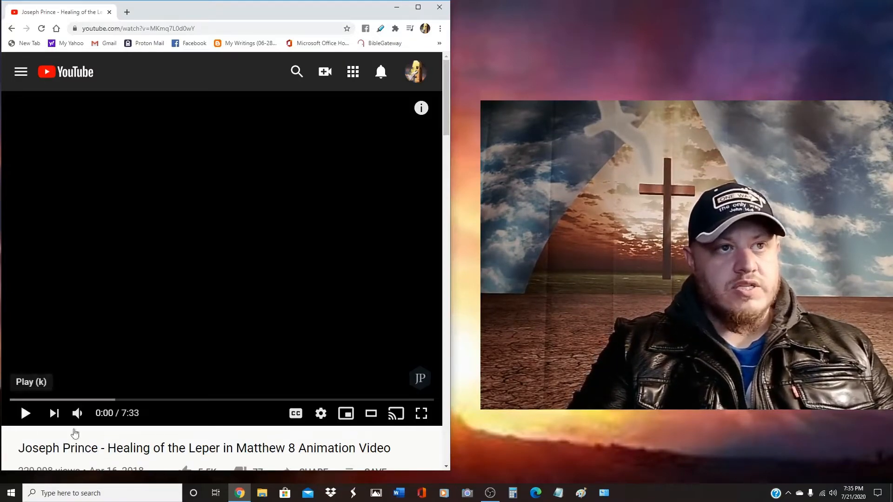
scroll(down, 3)
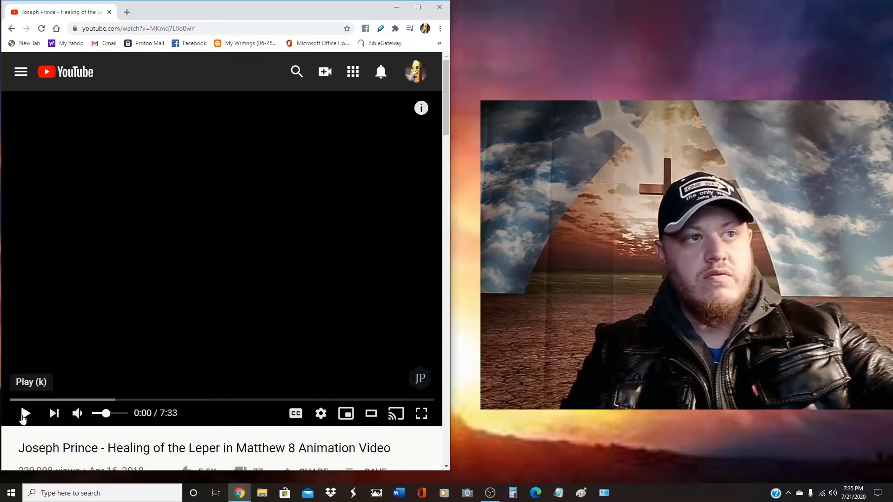
click(25, 413)
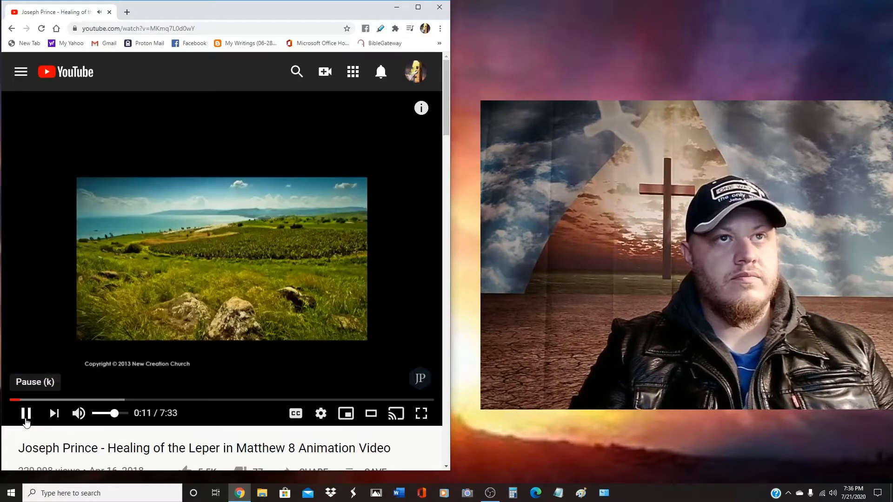
click(26, 413)
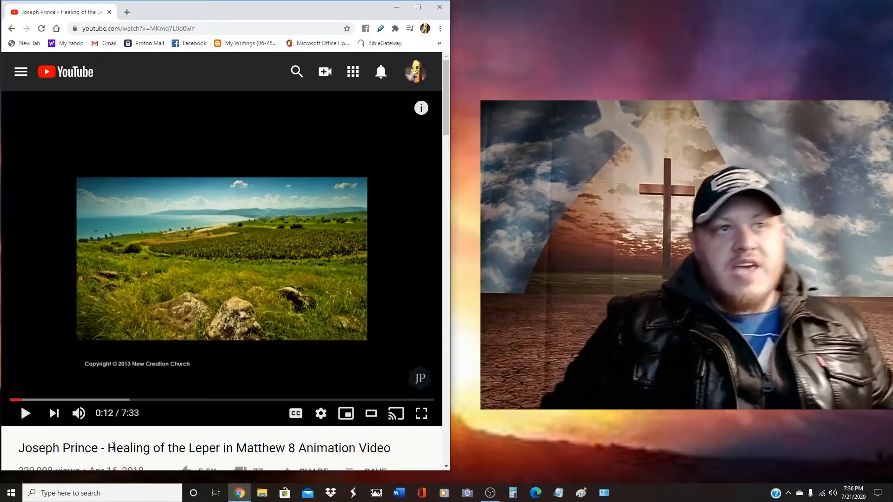
mouse_move(81, 401)
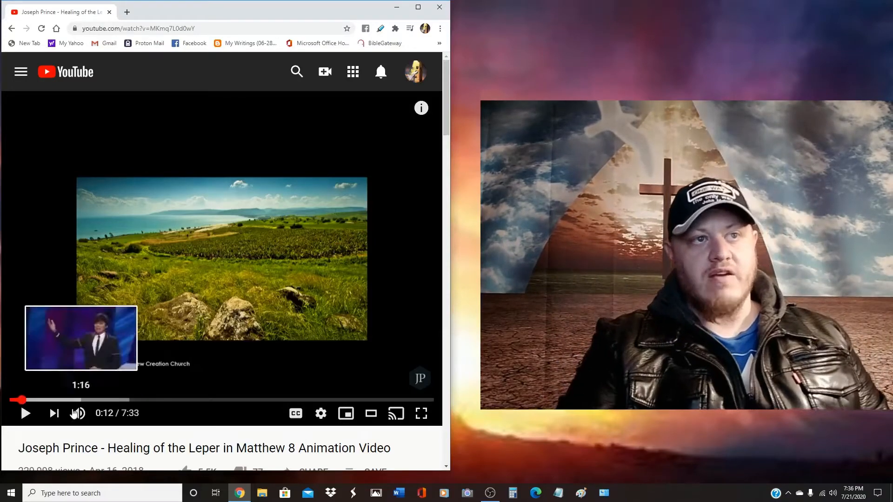
click(25, 413)
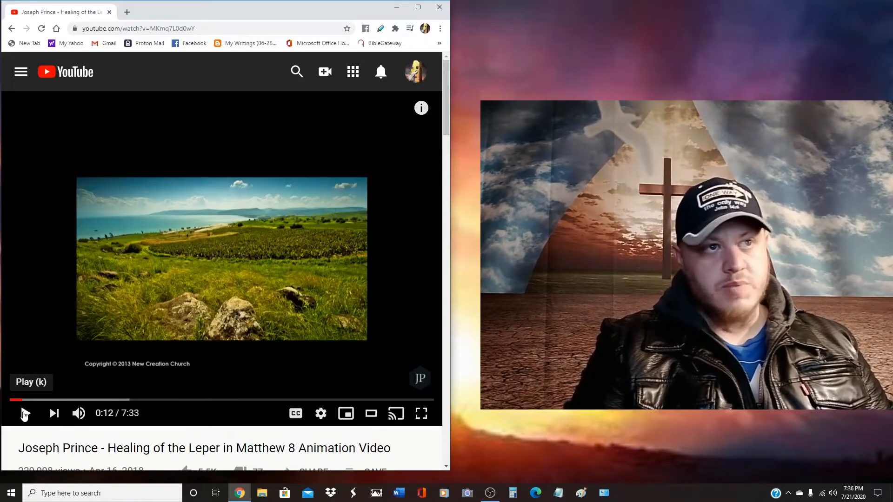
Step: Resume the Healing of the Leper video and let it play to 1:39
click(25, 413)
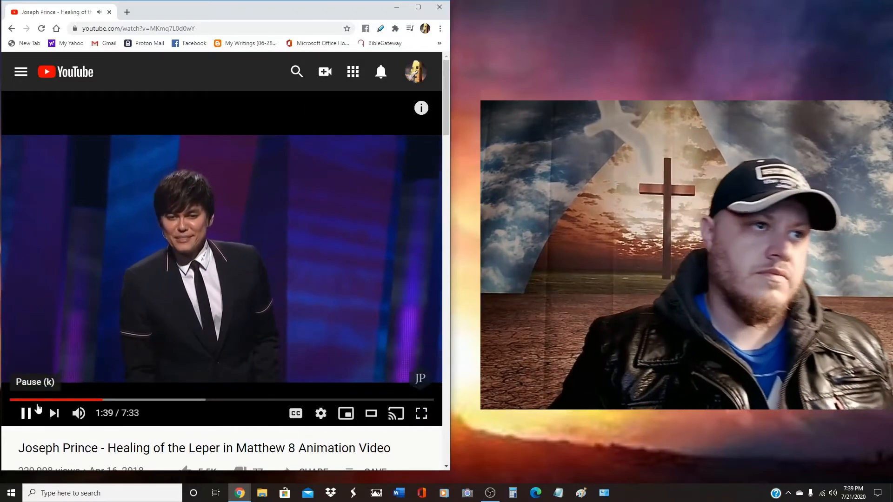
click(26, 412)
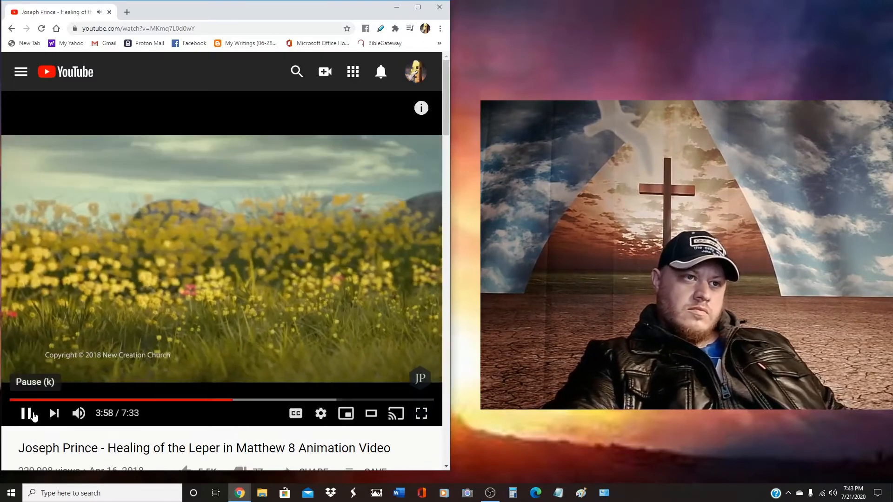
Step: Pause the leper animation at 3:58 on the yellow flower field
click(27, 413)
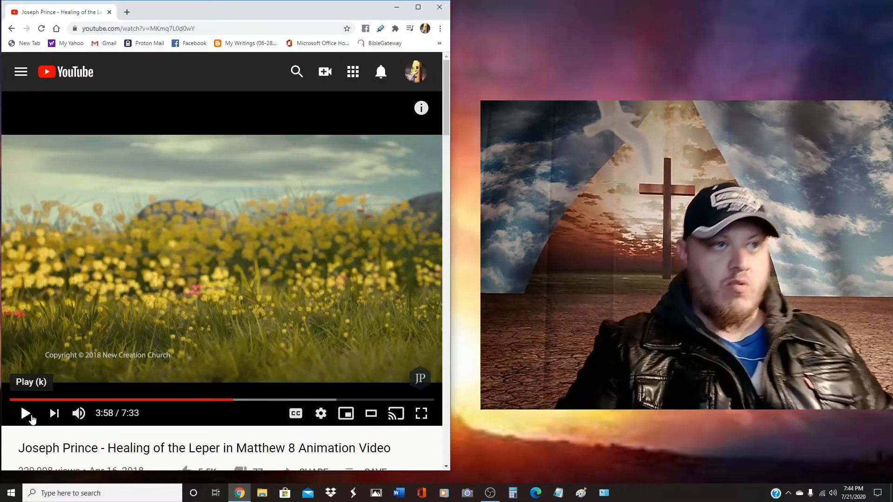
Step: Resume the leper animation from 3:58, playing on to 4:00
click(26, 413)
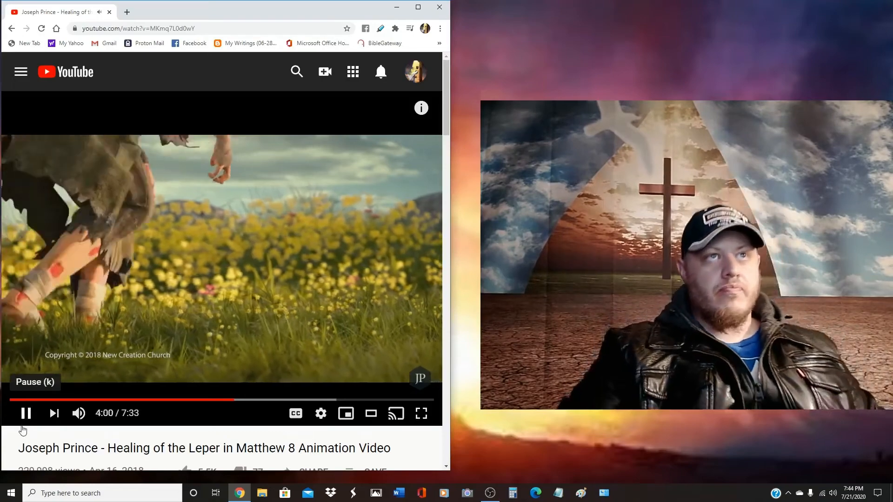